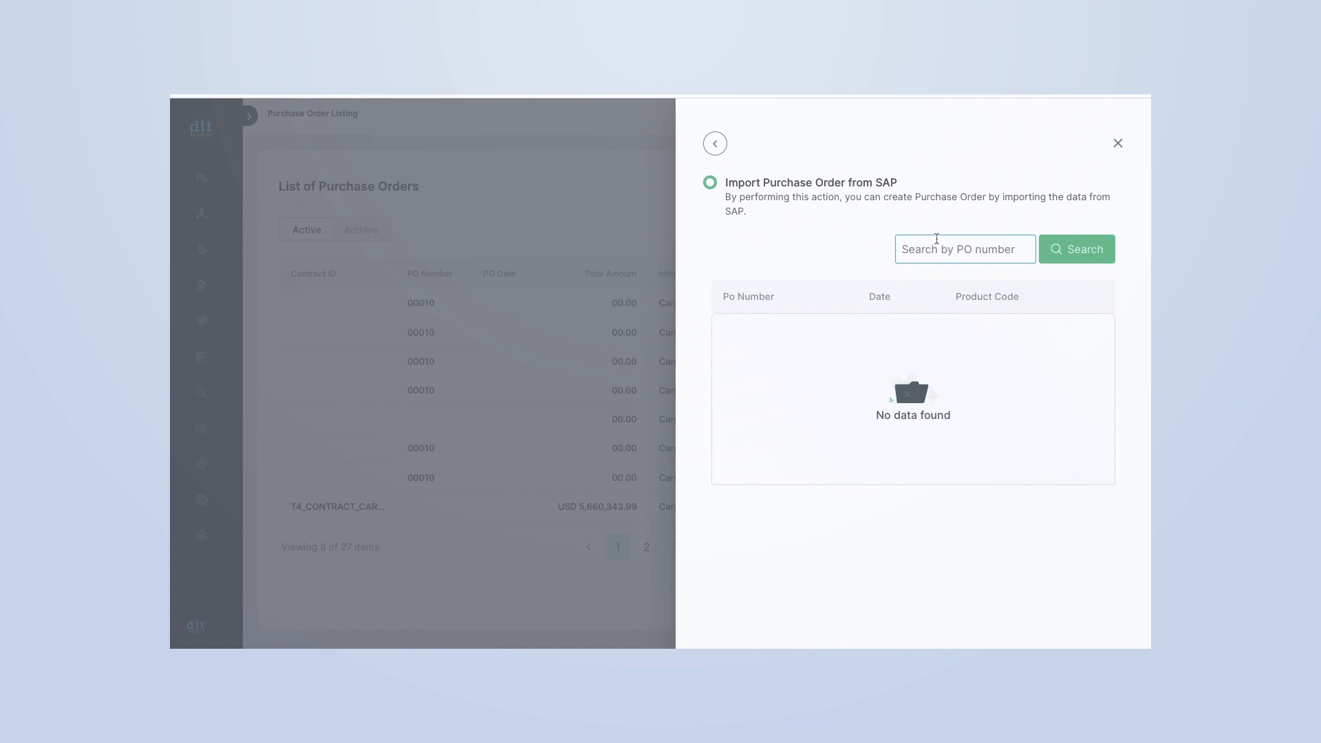
Step: Search the SAP purchase order import for PO number 4
type("4")
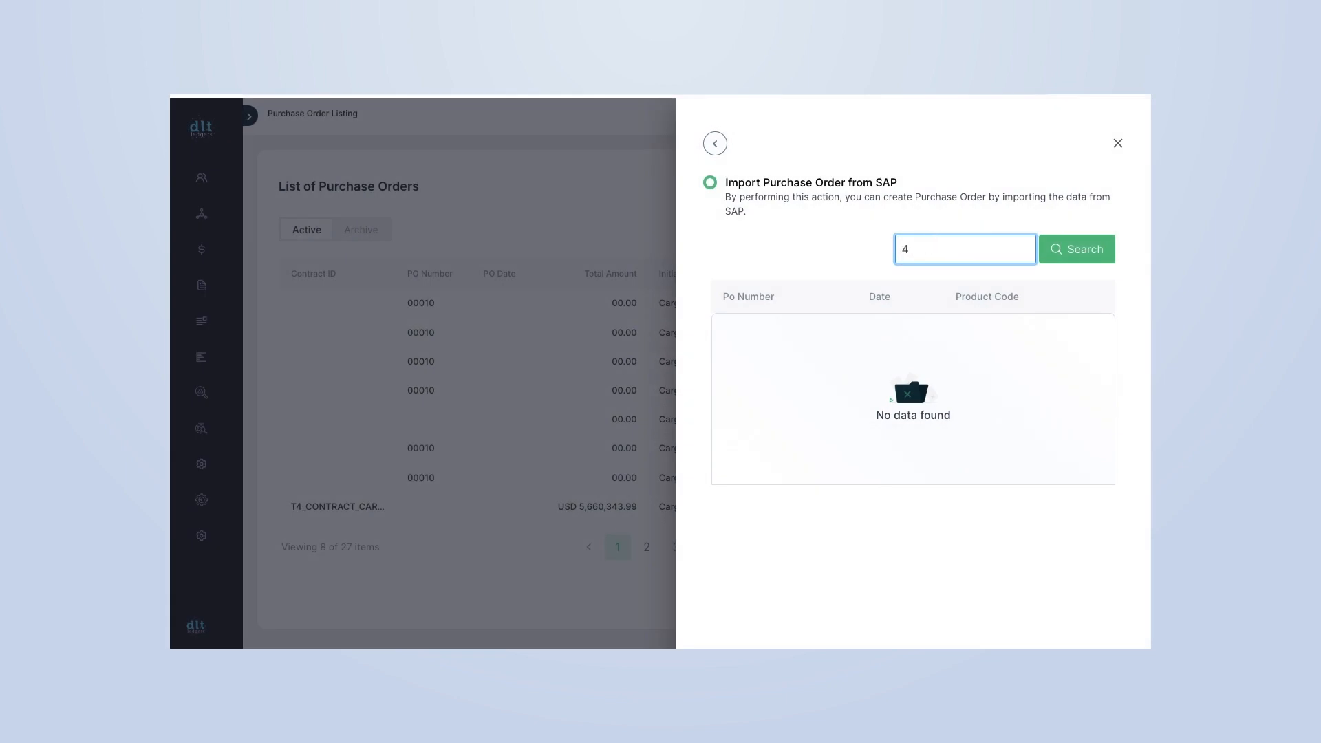
left_click(1077, 248)
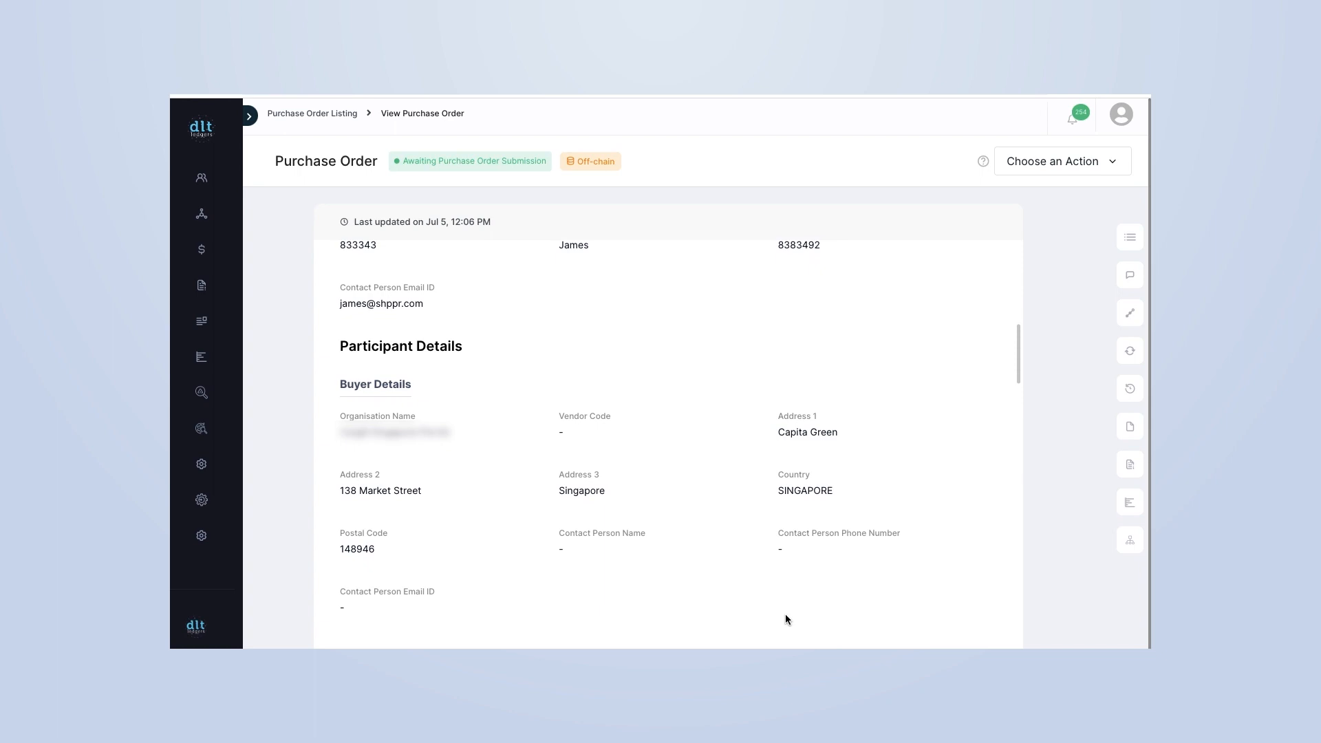
Step: Scroll through the PO's Participant Details, Product Specification, Shipment Details and Terms and Conditions
scroll("down", 3)
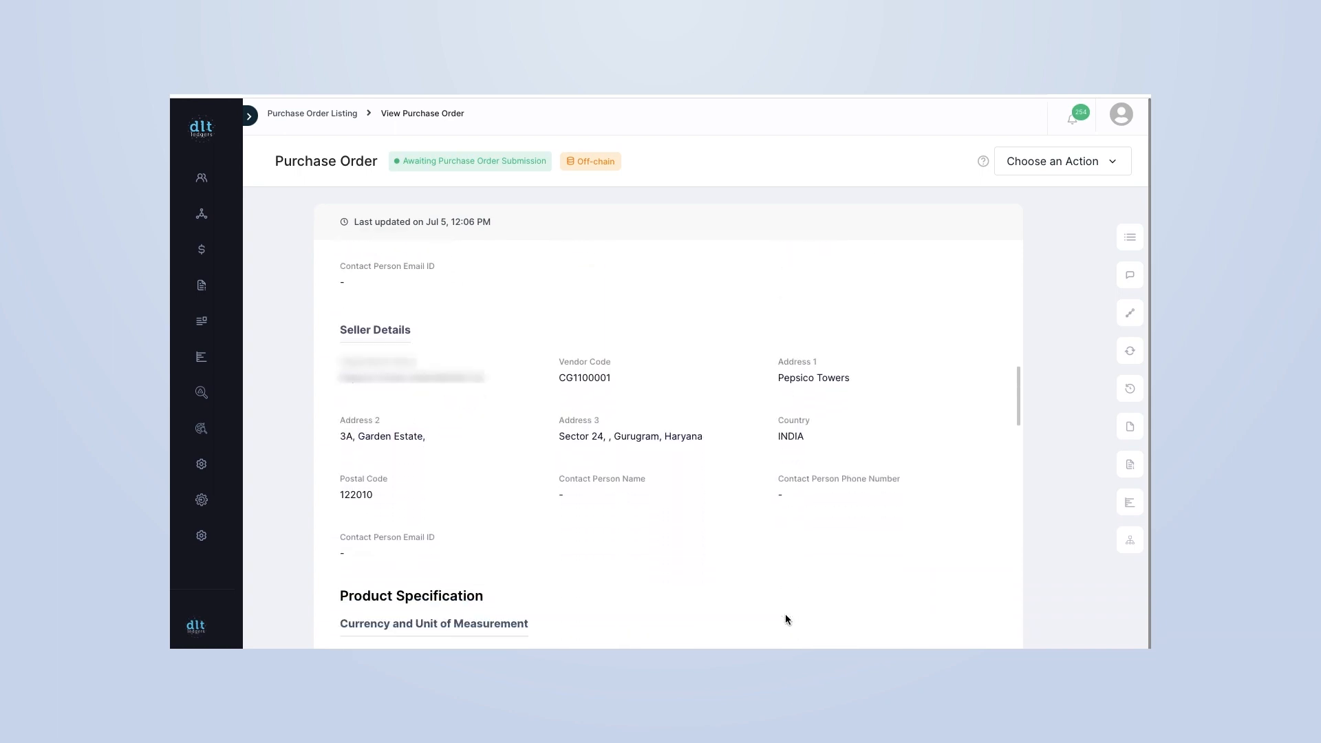
scroll("down", 3)
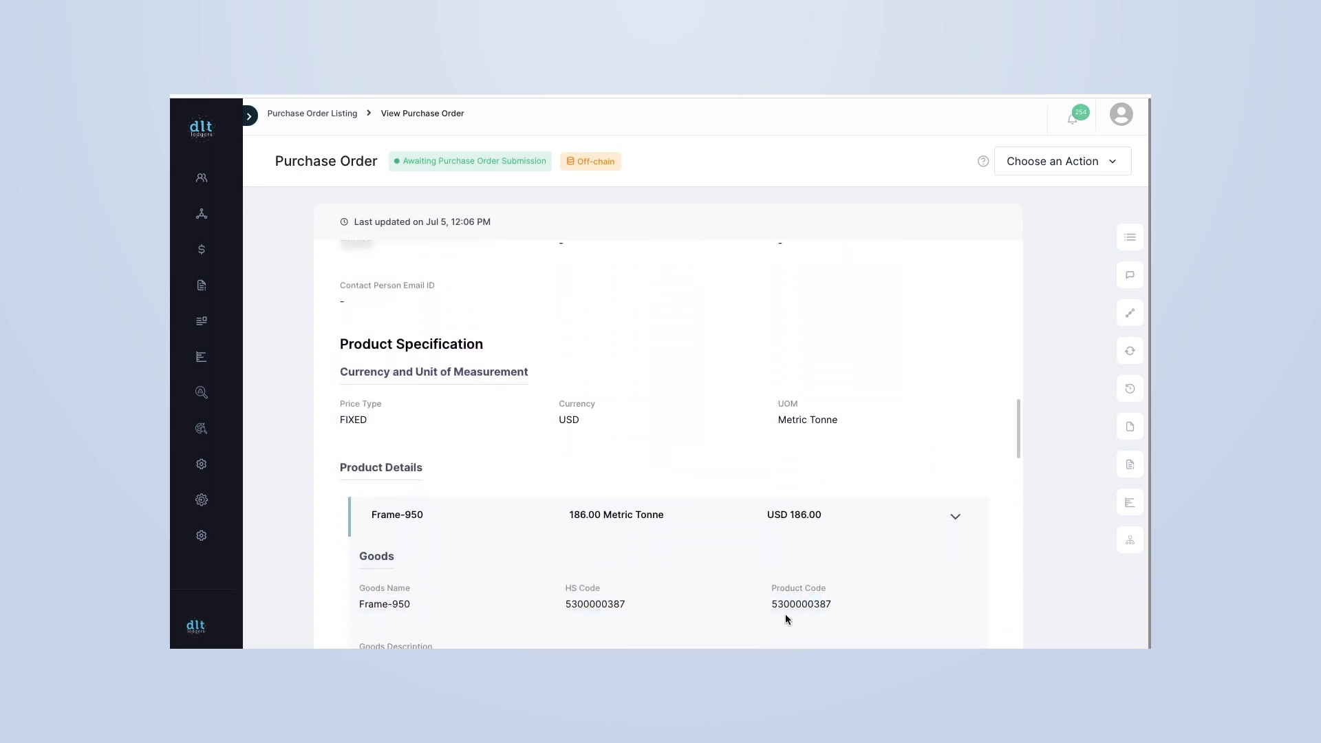
scroll("down", 3)
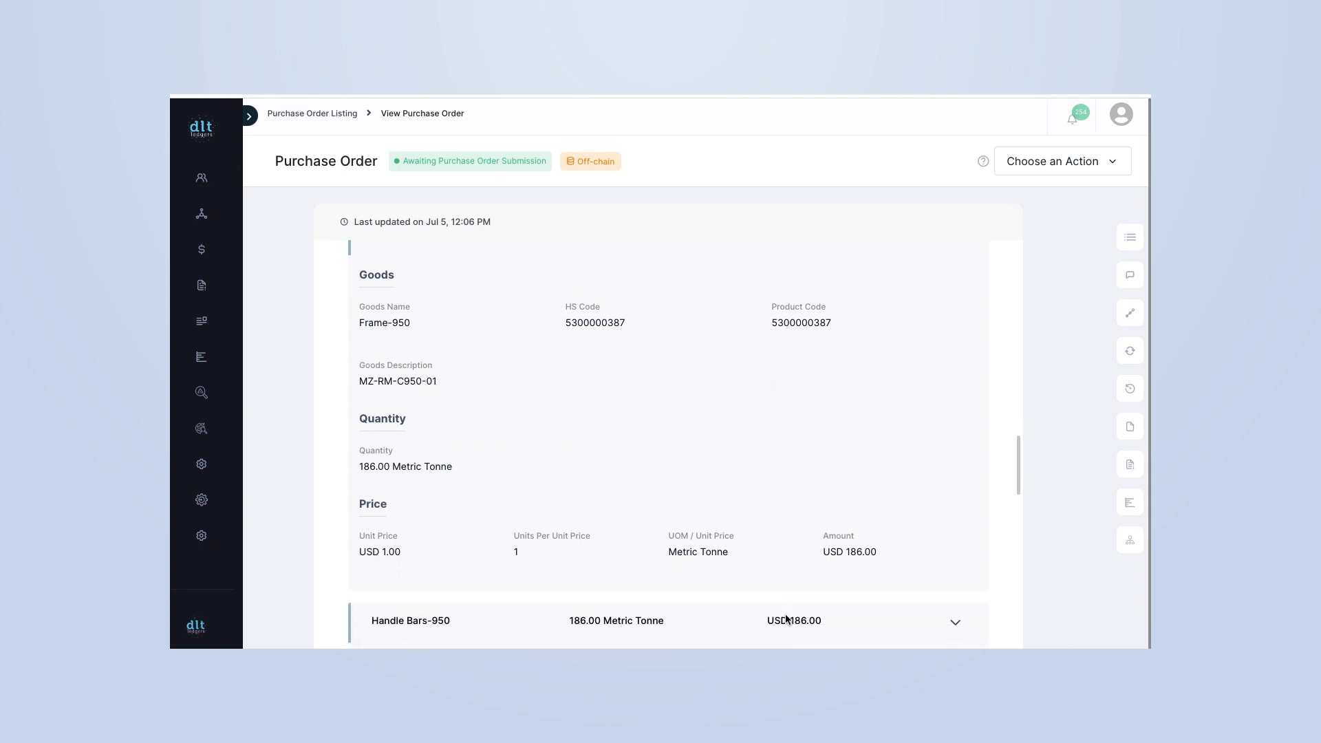
scroll("down", 3)
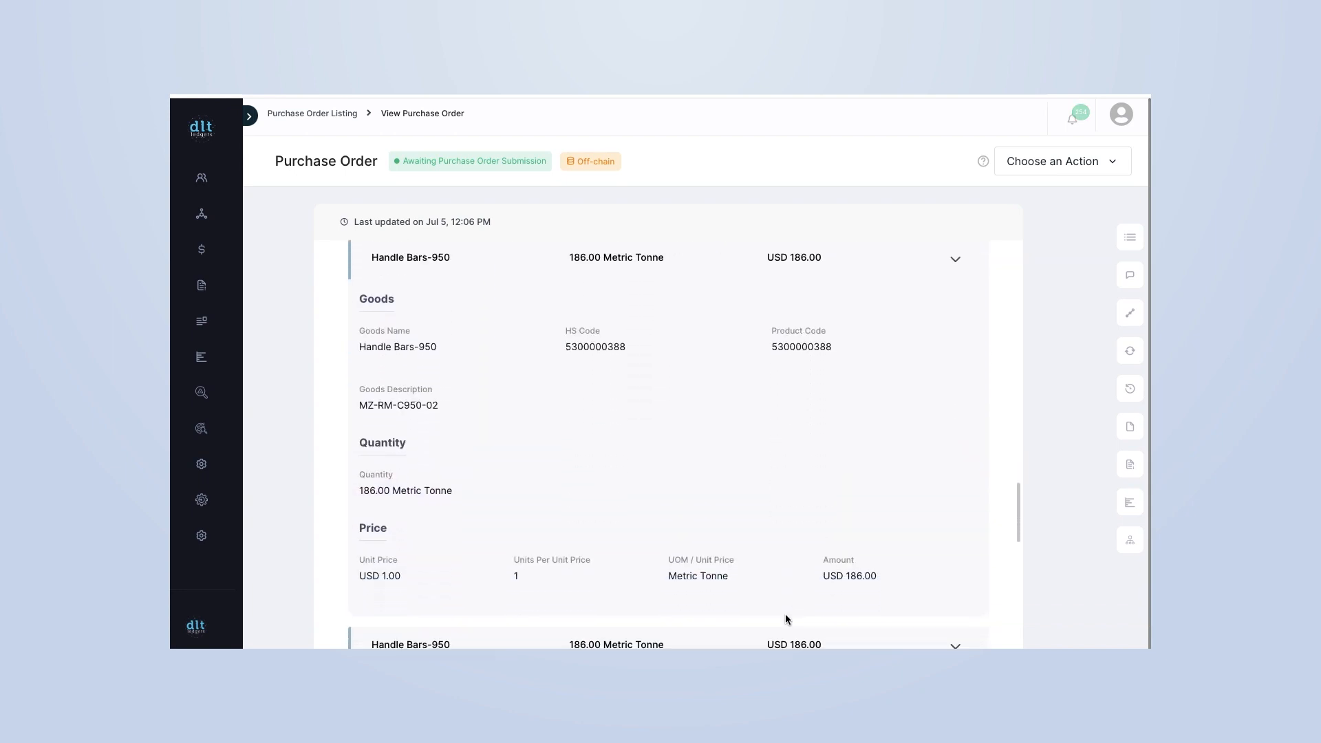
scroll("down", 3)
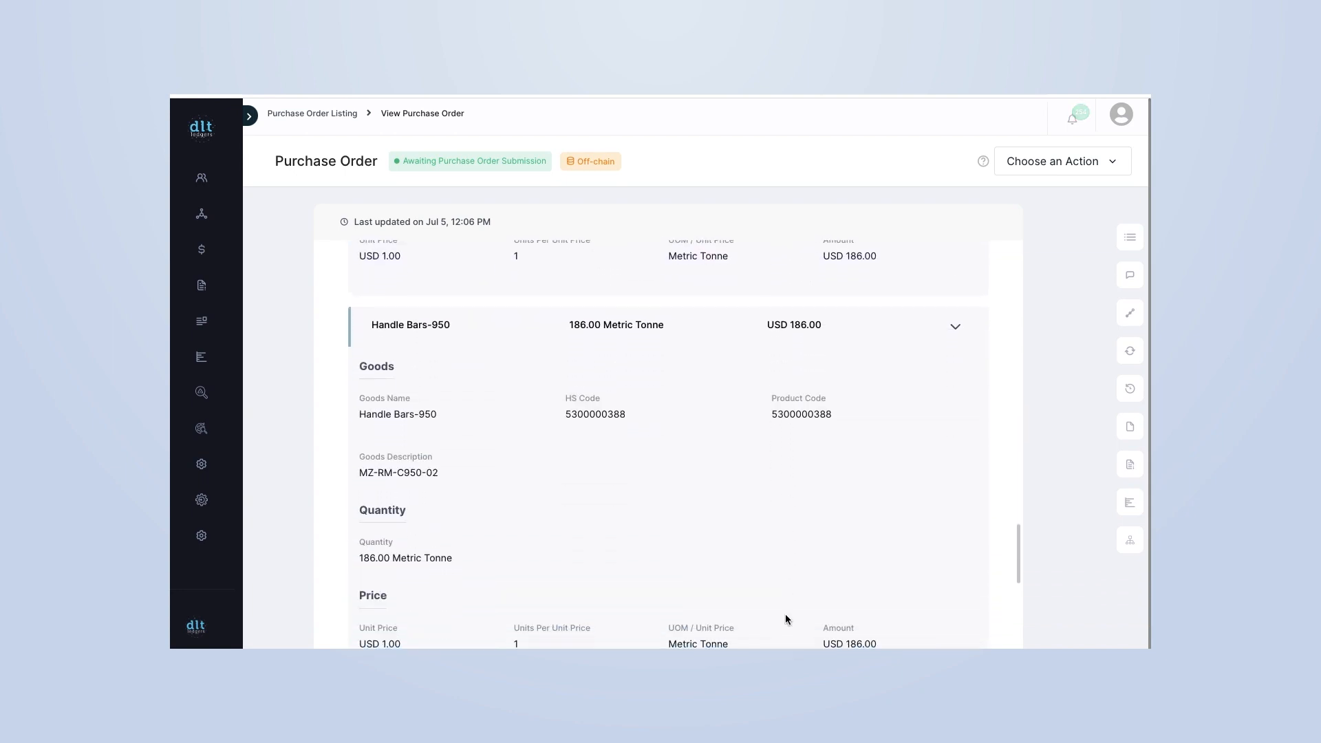
scroll("down", 3)
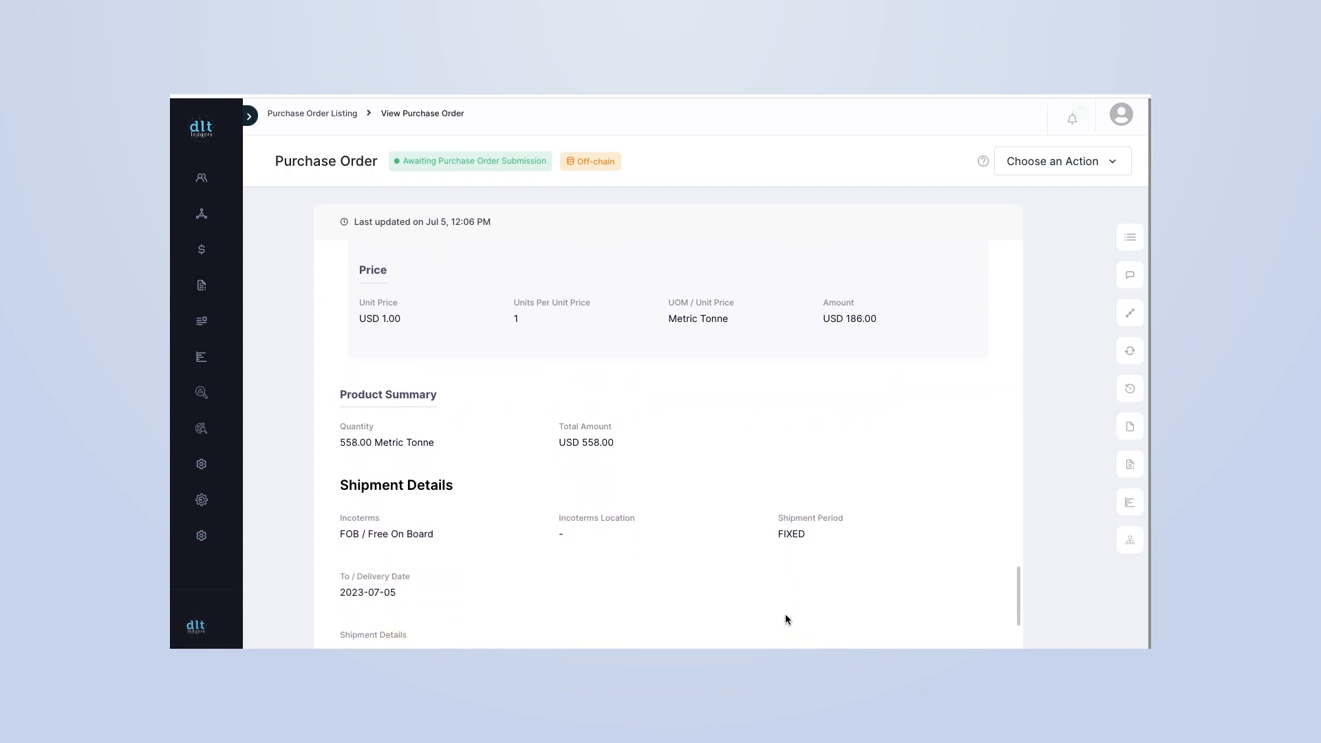
scroll("down", 3)
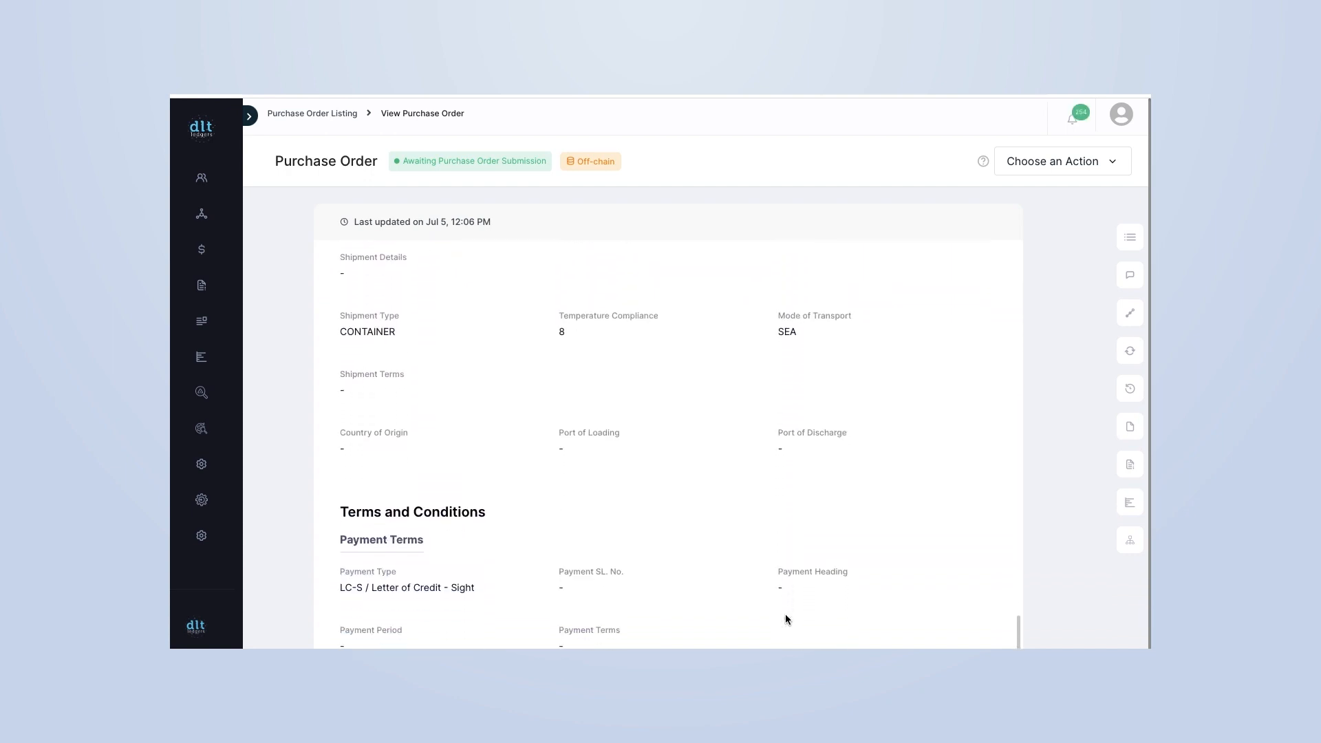
scroll("down", 3)
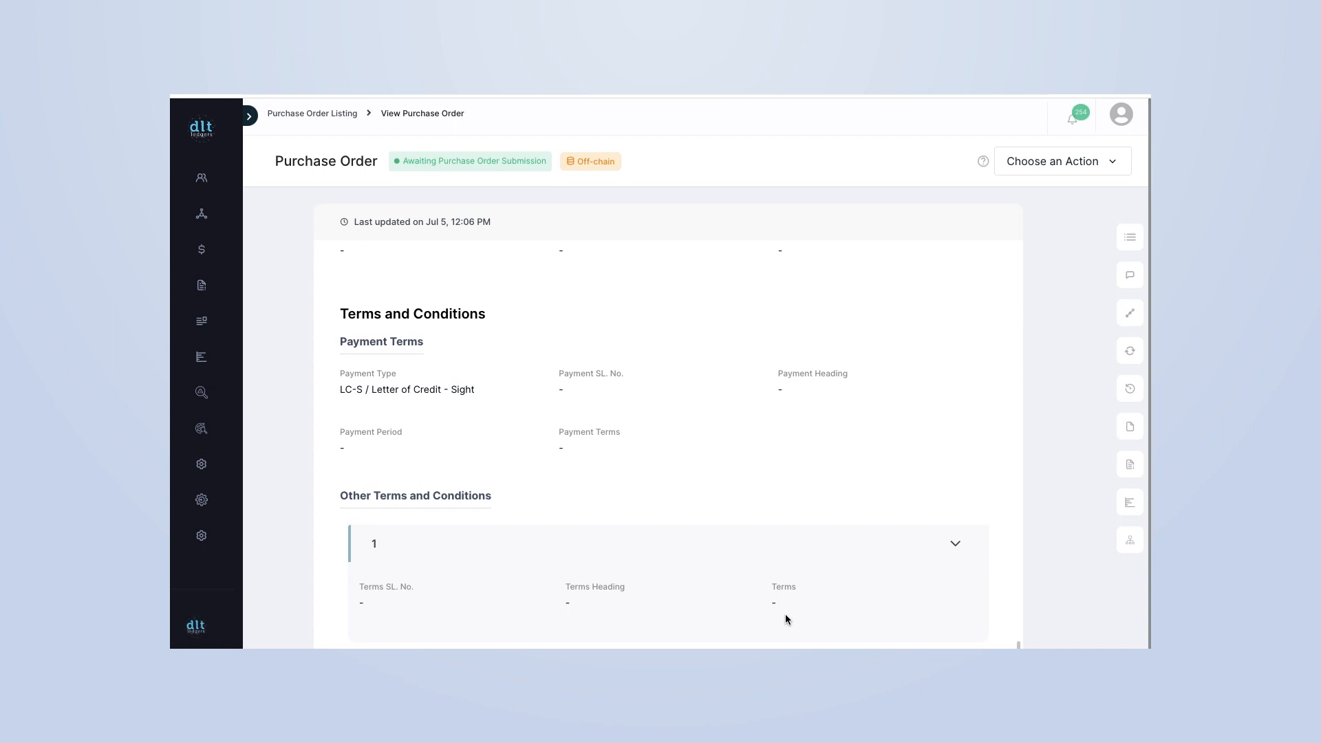
scroll("down", 3)
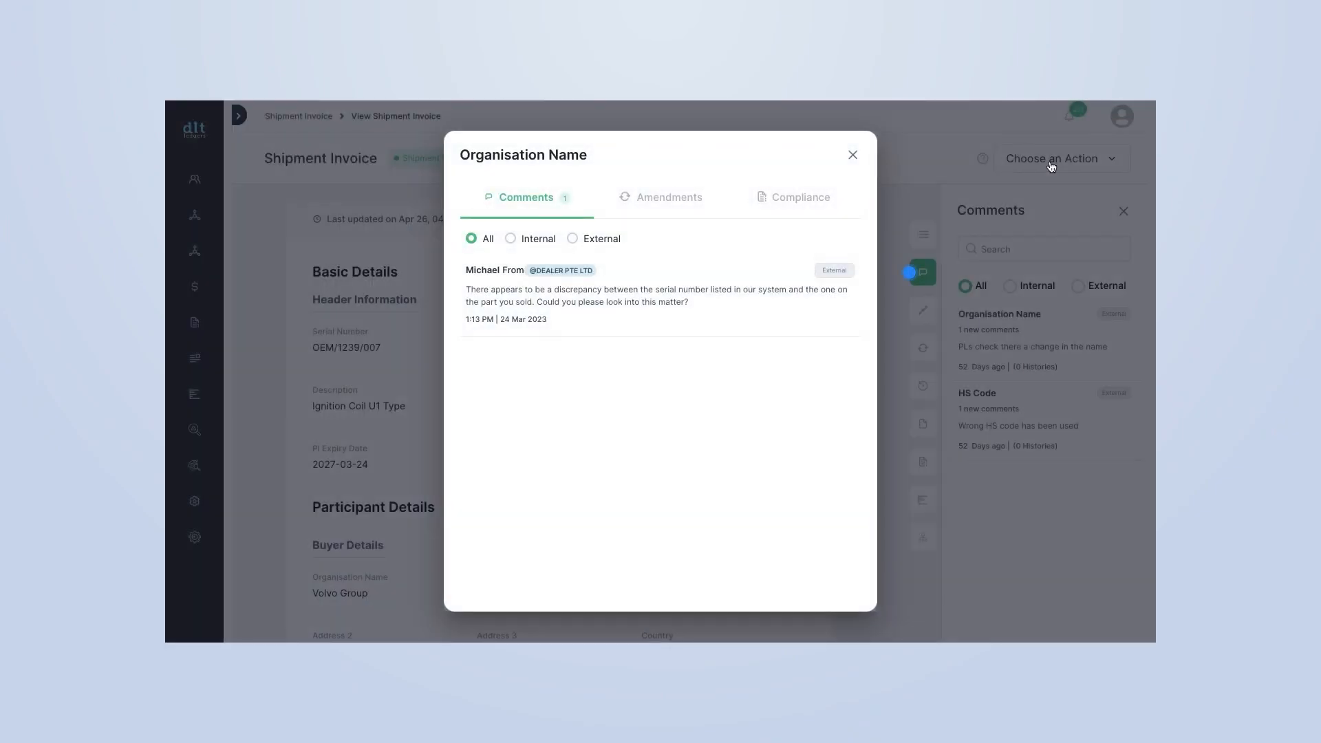
mouse_move(987, 217)
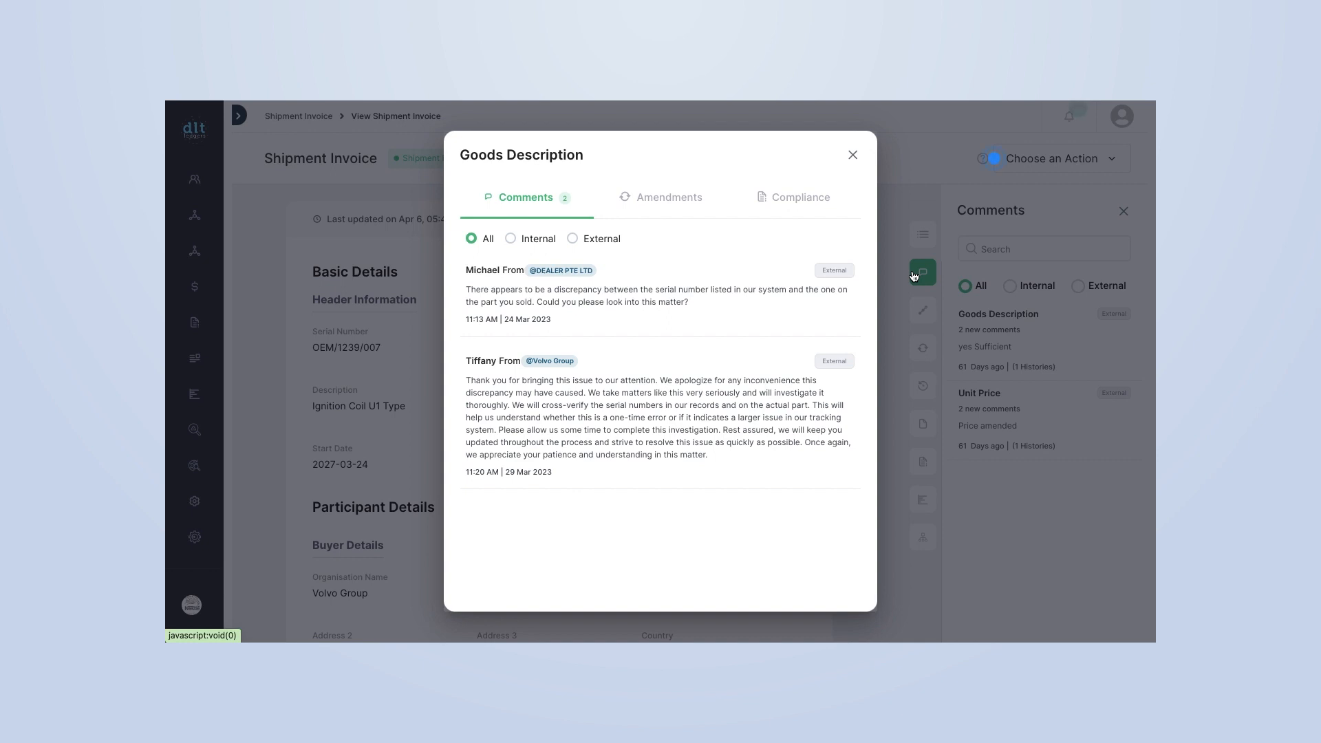
mouse_move(941, 255)
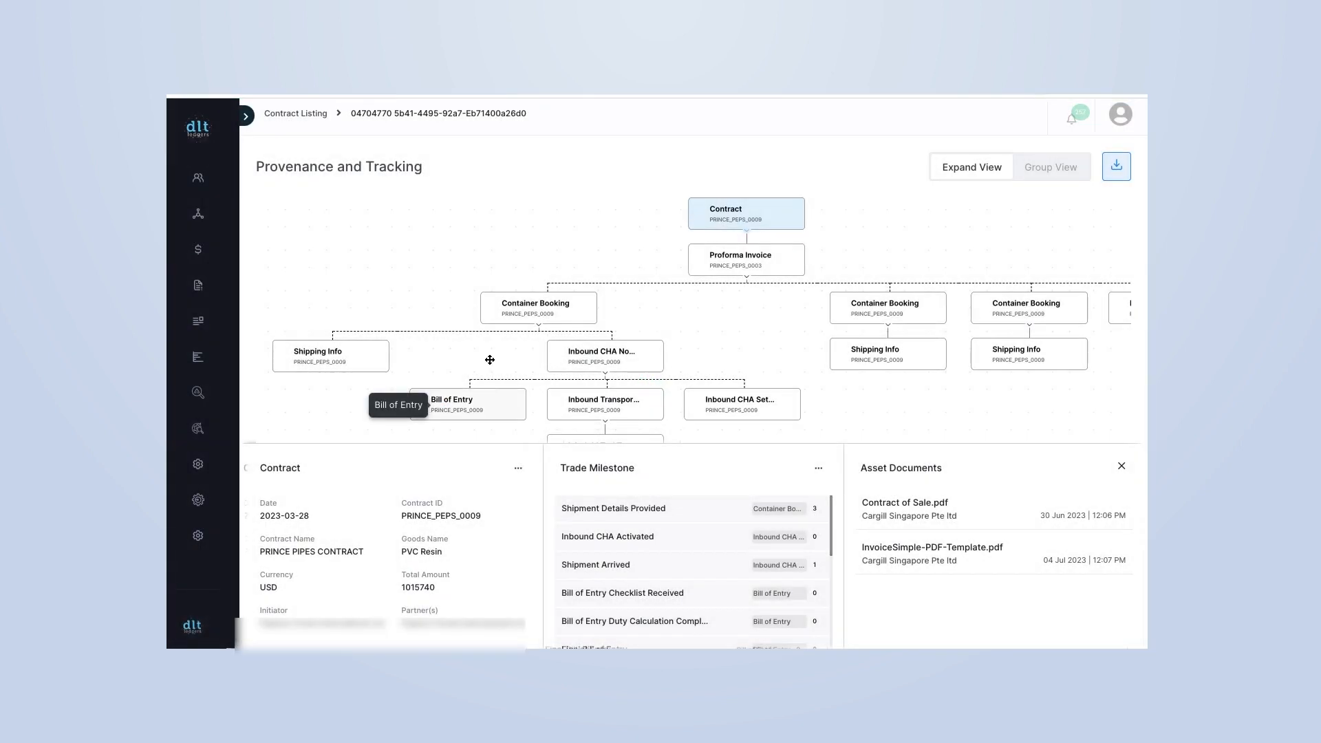
Step: View each provenance node's details, from Proforma Invoice to Inbound CHA Settlement, then download the view
left_click(745, 259)
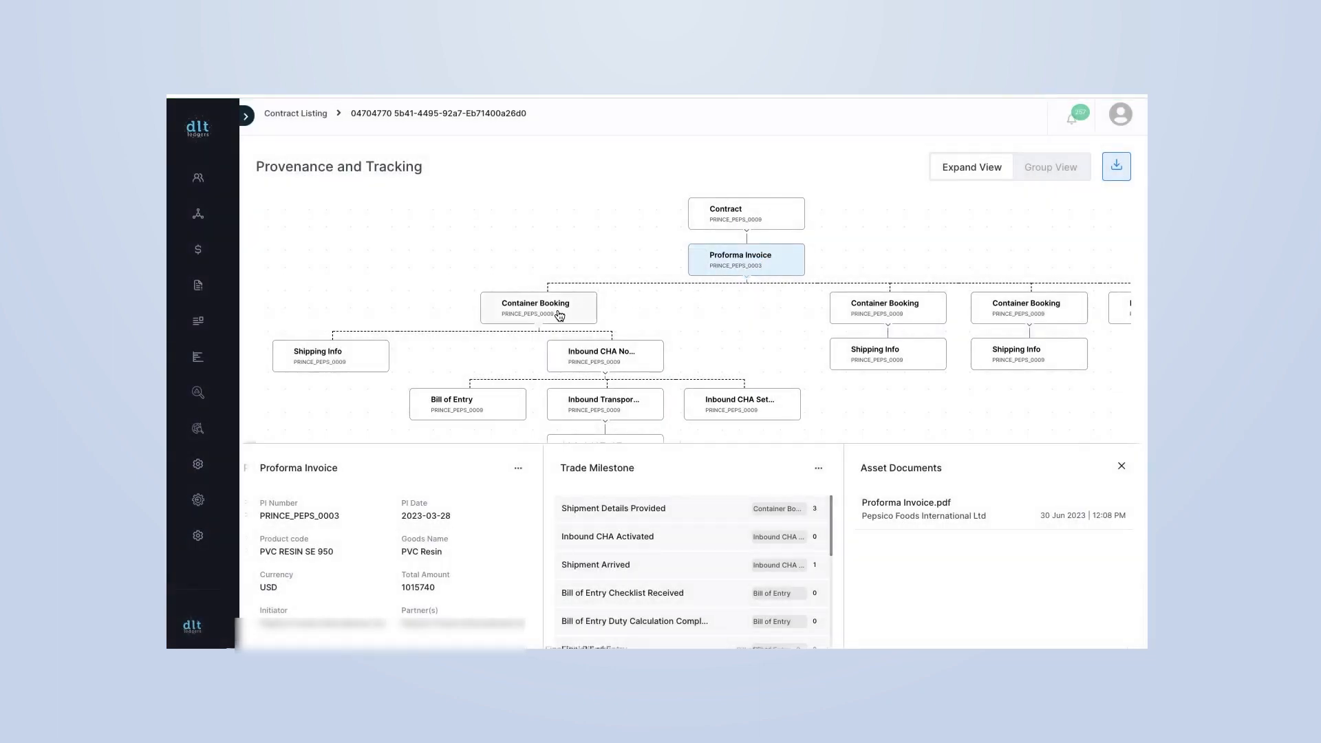
left_click(536, 307)
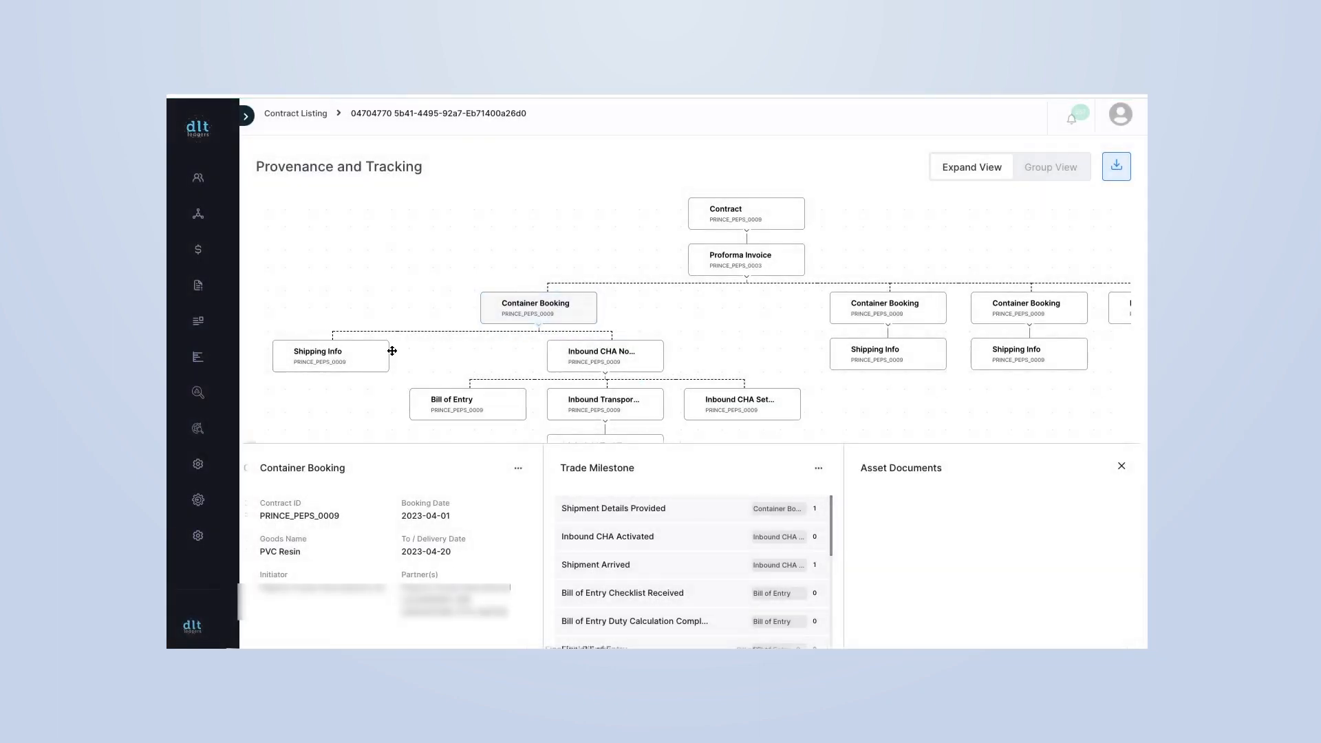
left_click(331, 356)
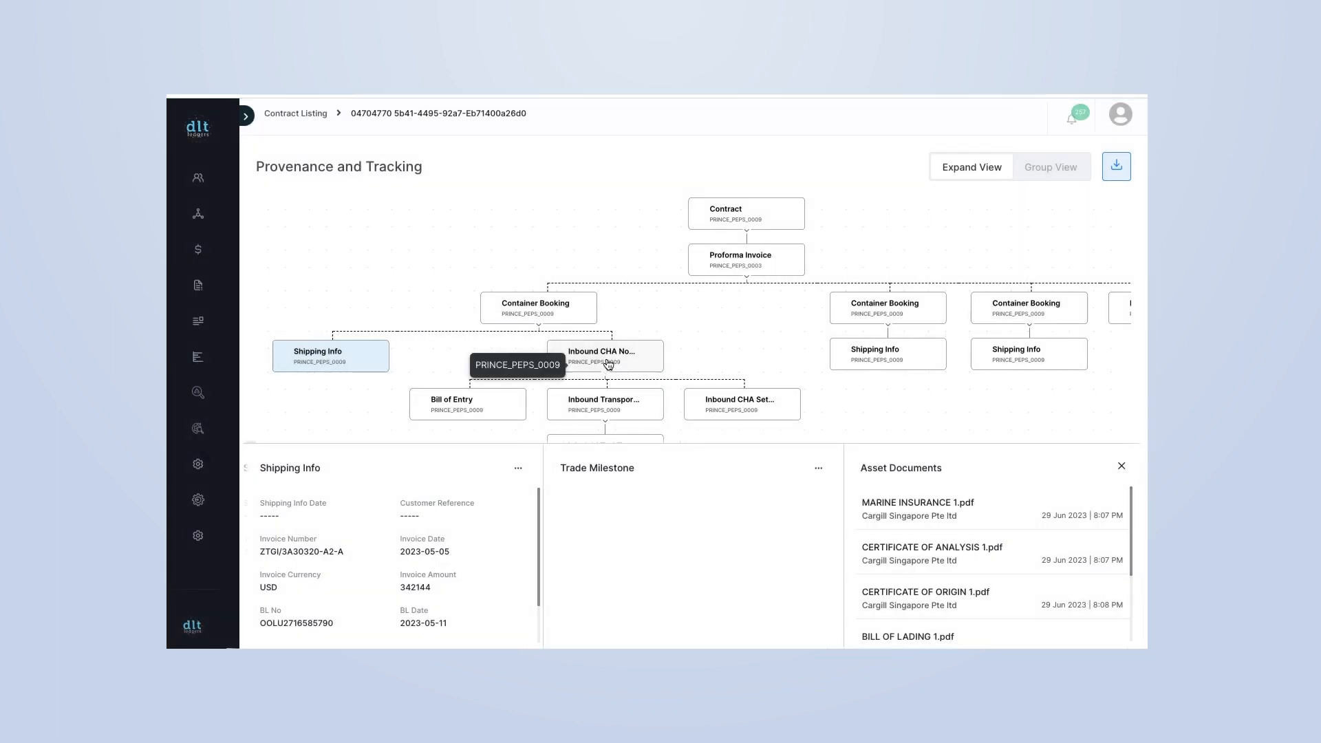
left_click(605, 355)
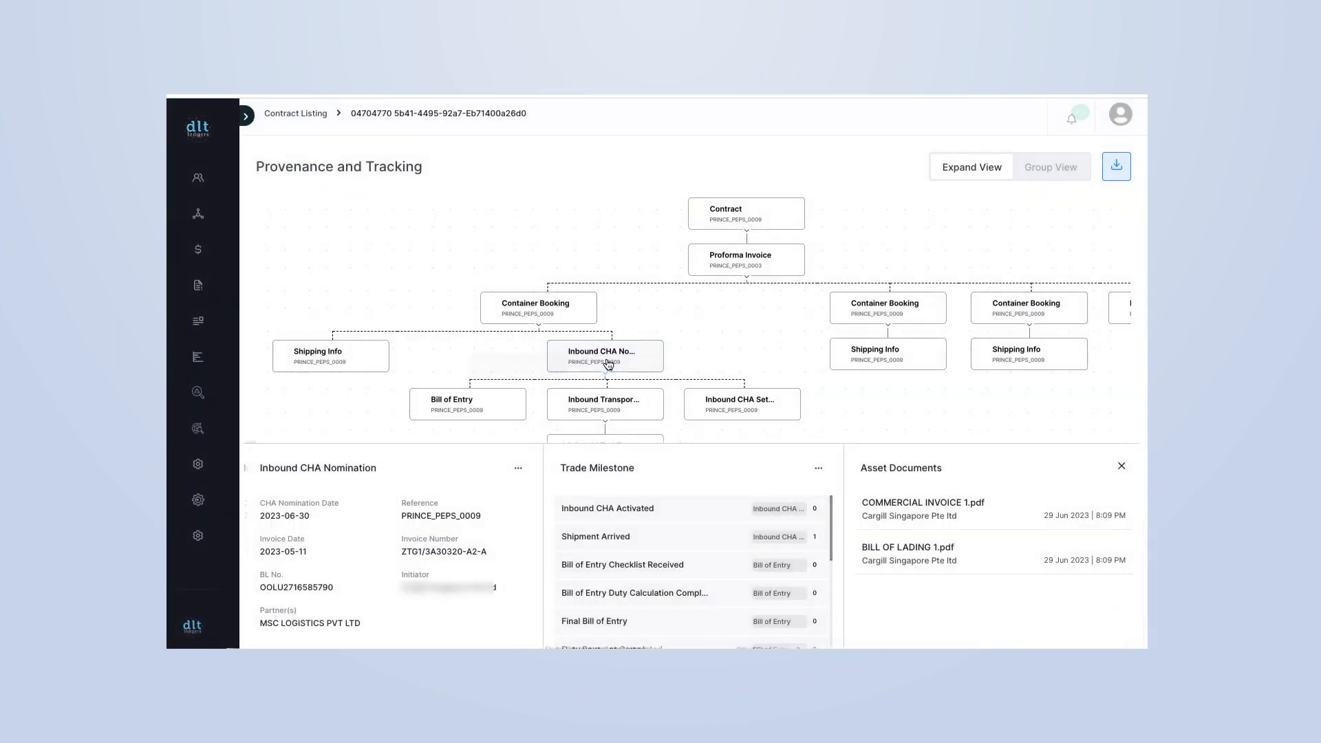
left_click(452, 404)
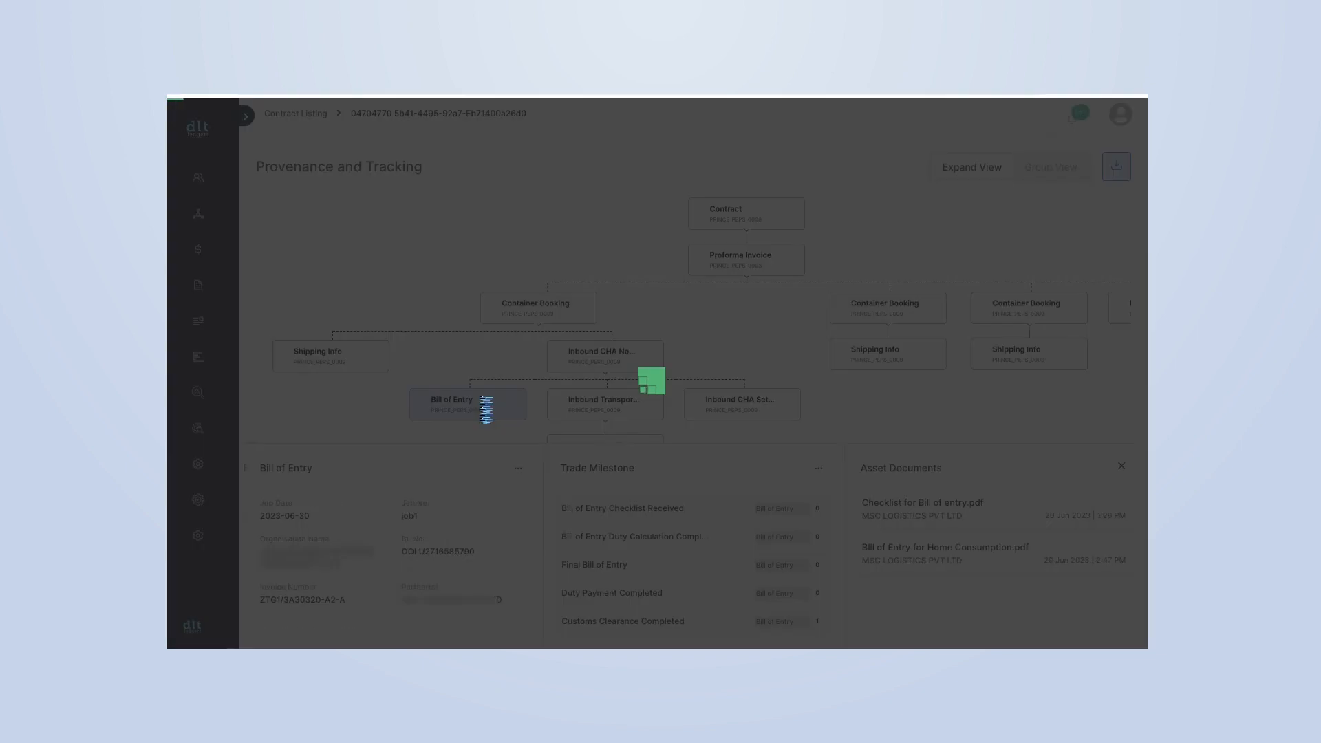
left_click(604, 404)
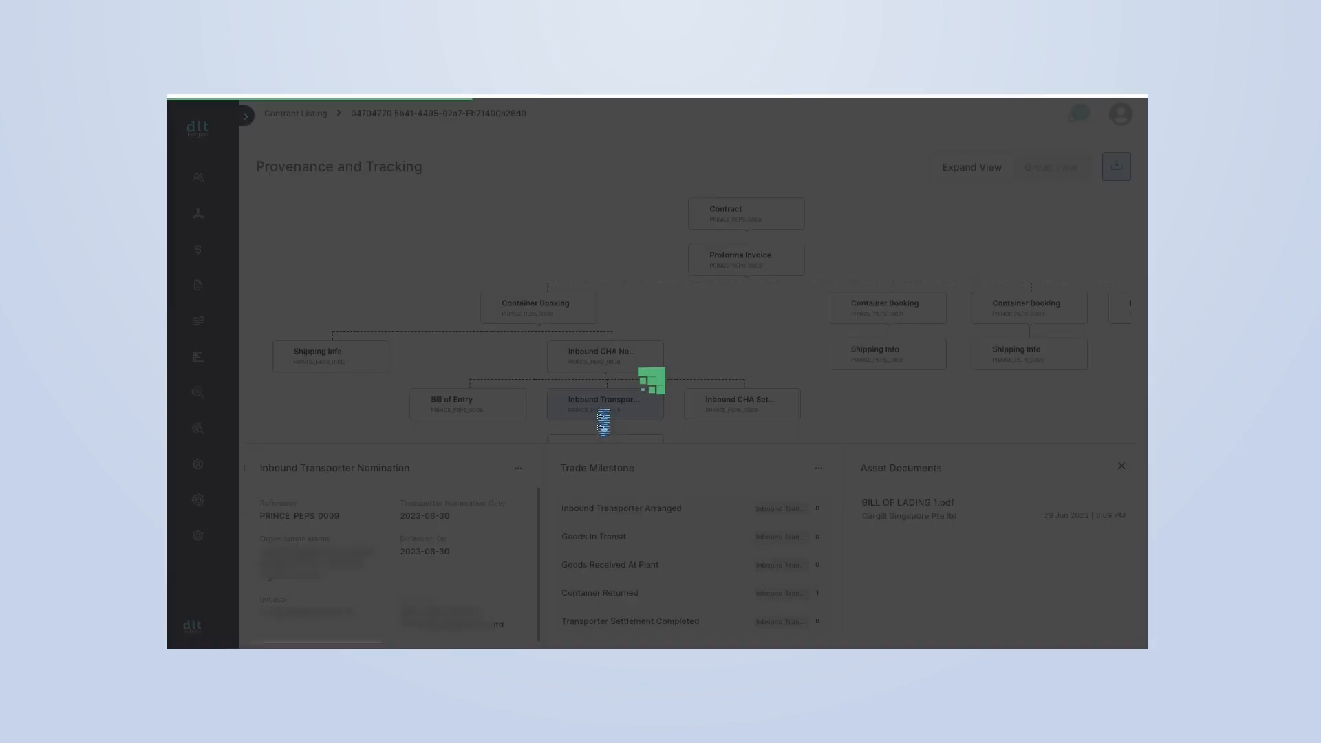
left_click(739, 405)
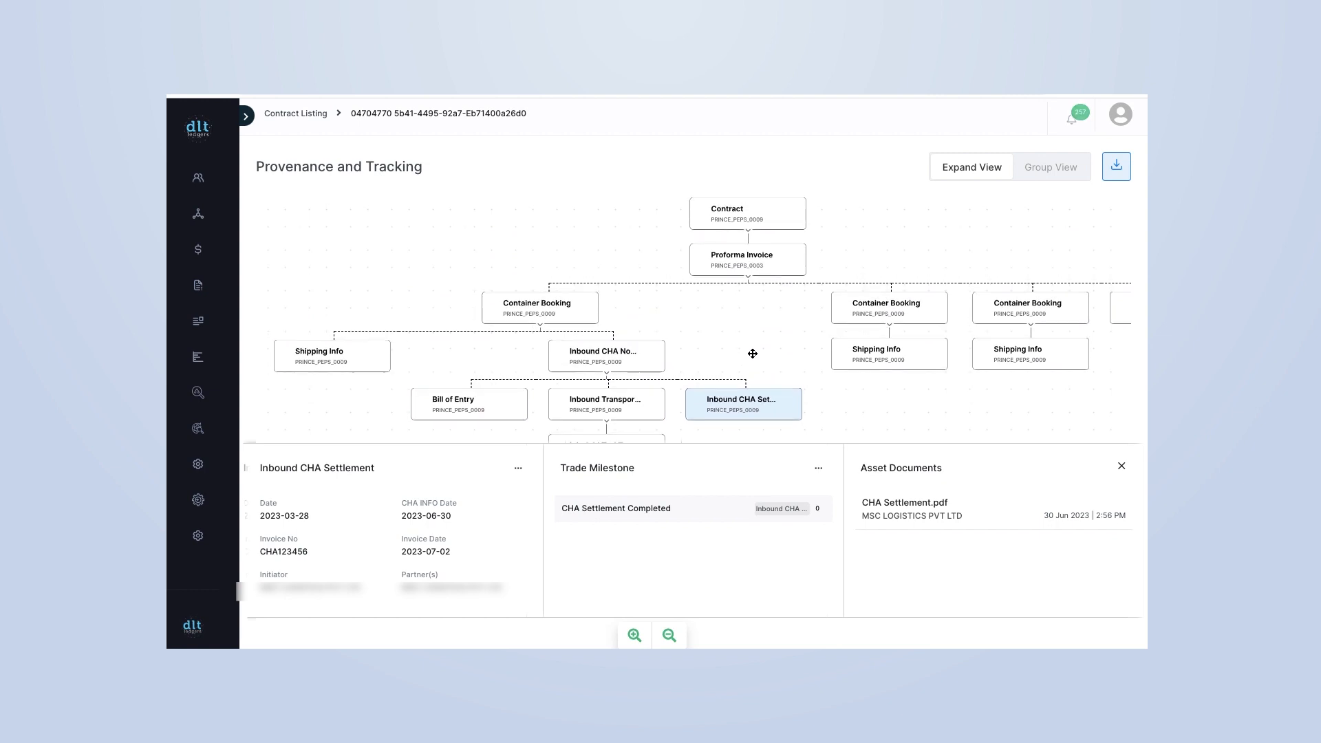
mouse_move(1015, 207)
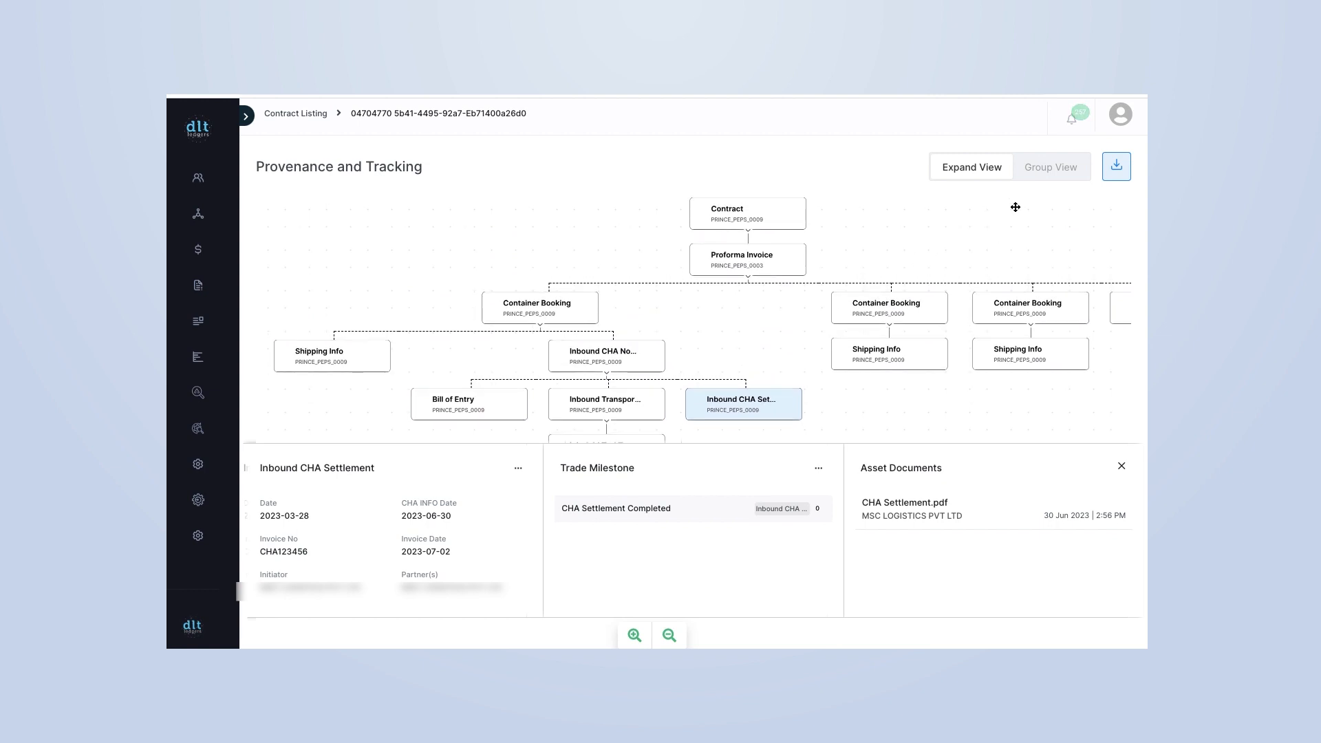
left_click(1116, 166)
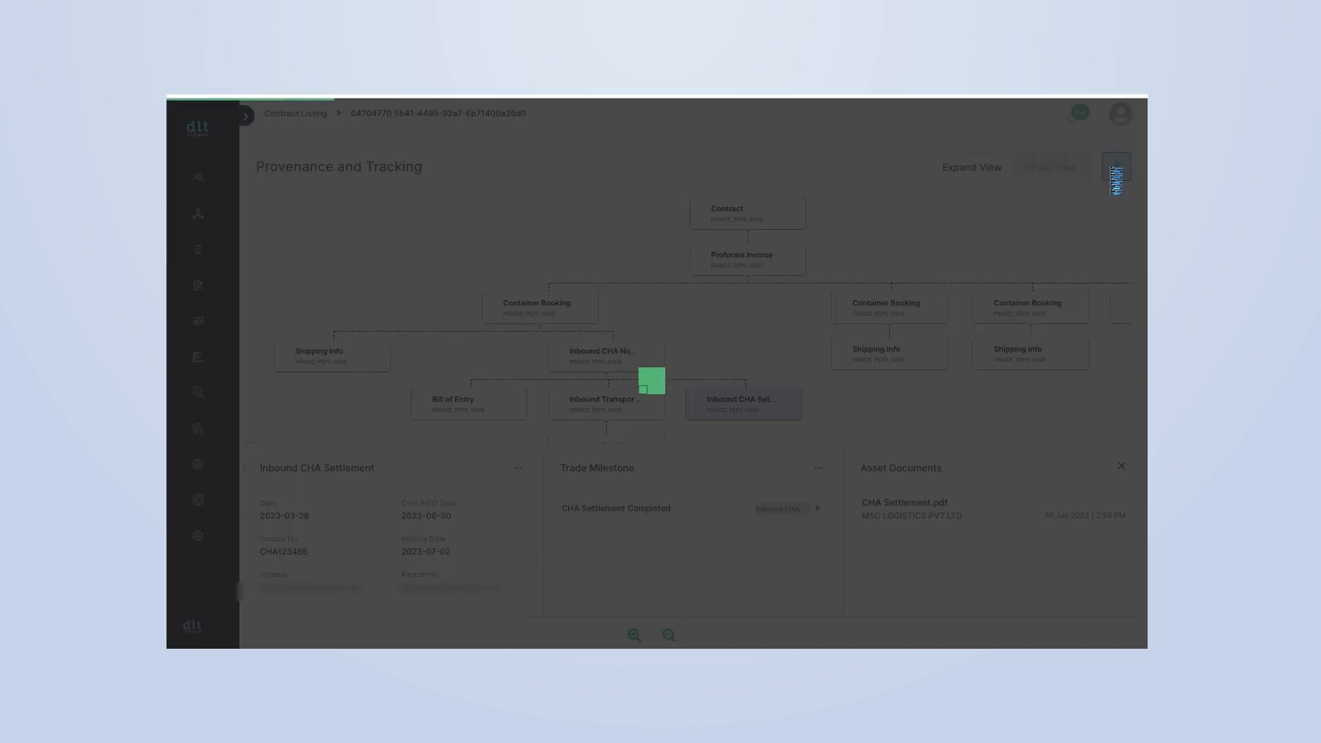
left_click(1116, 174)
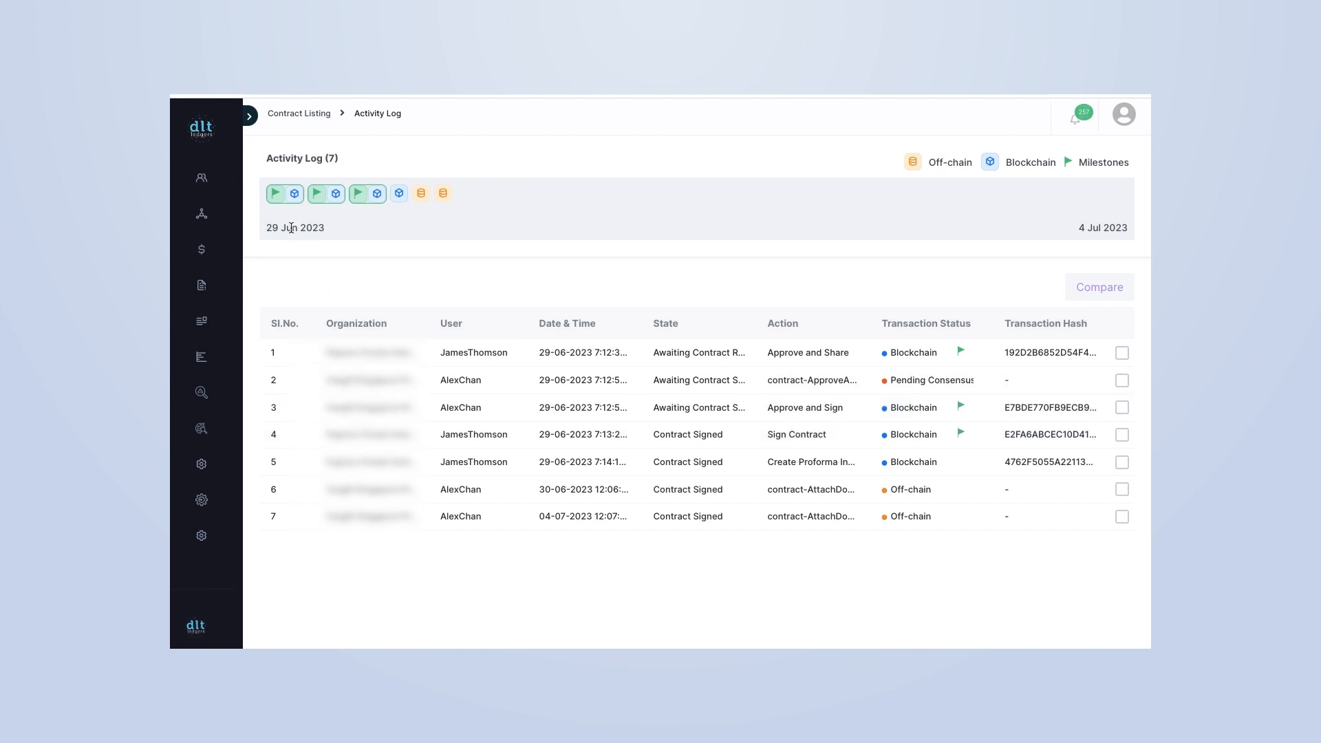
mouse_move(293, 192)
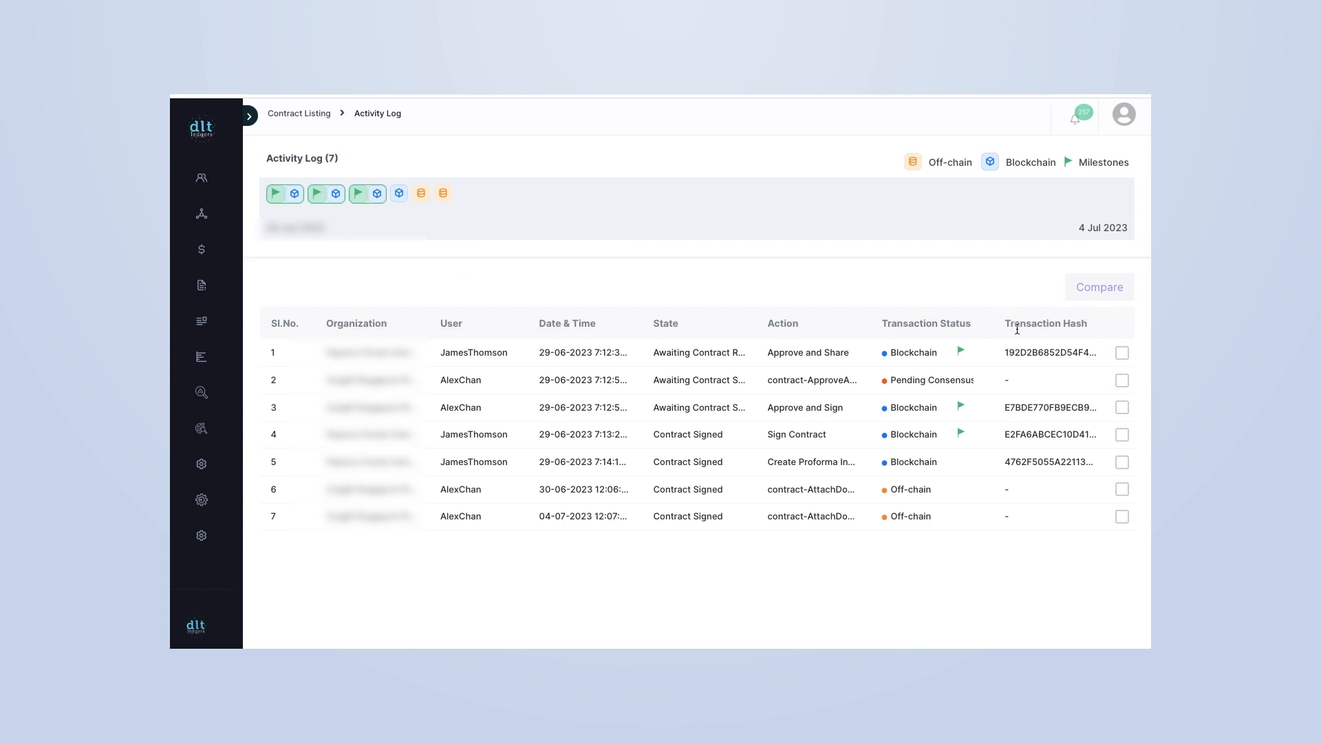
mouse_move(1051, 352)
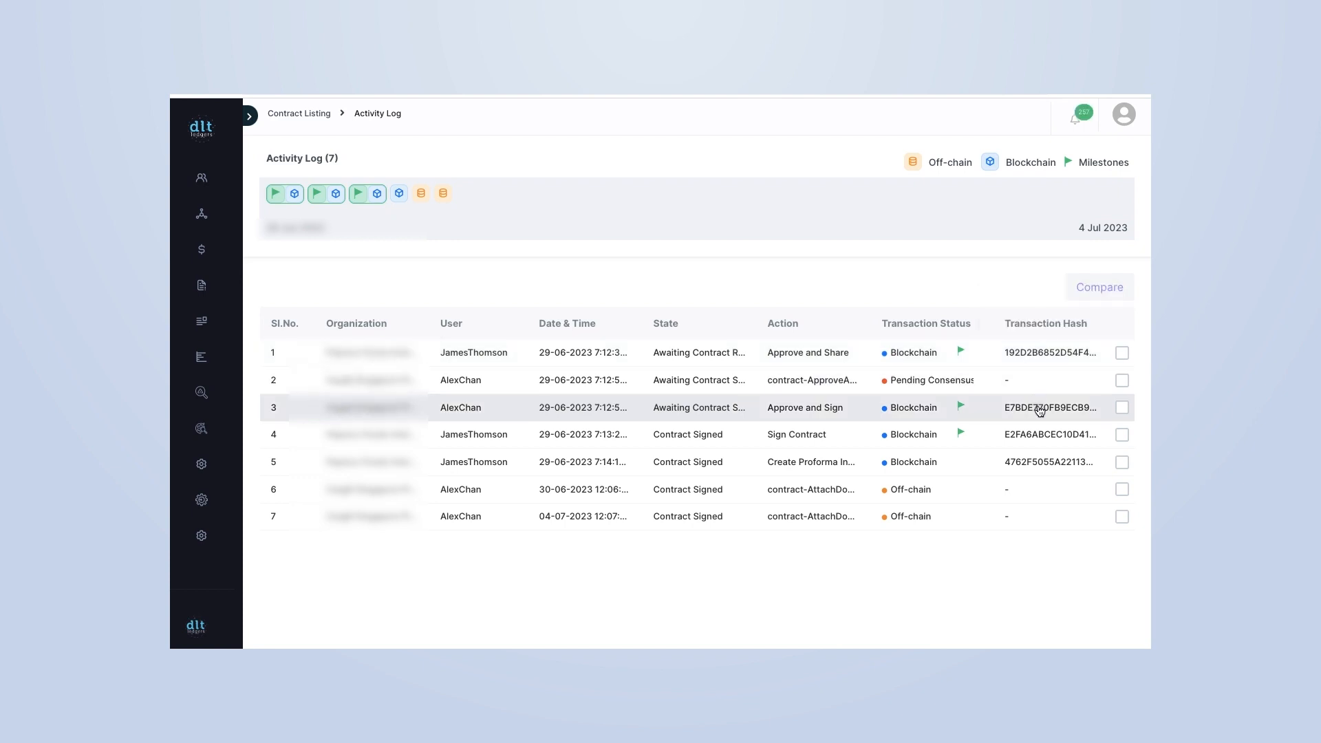
mouse_move(1051, 408)
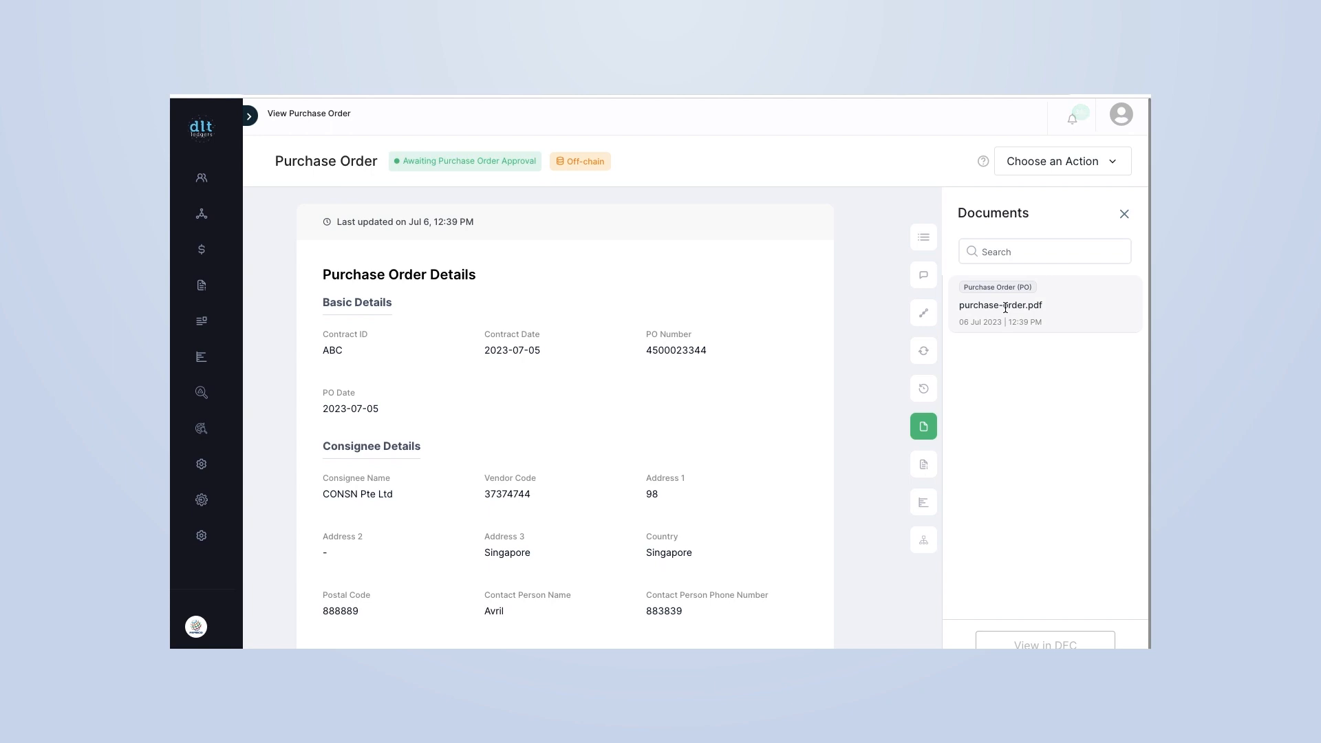
Step: Open purchase-order.pdf and display its name, hash, uploader and upload date attributes
left_click(1000, 305)
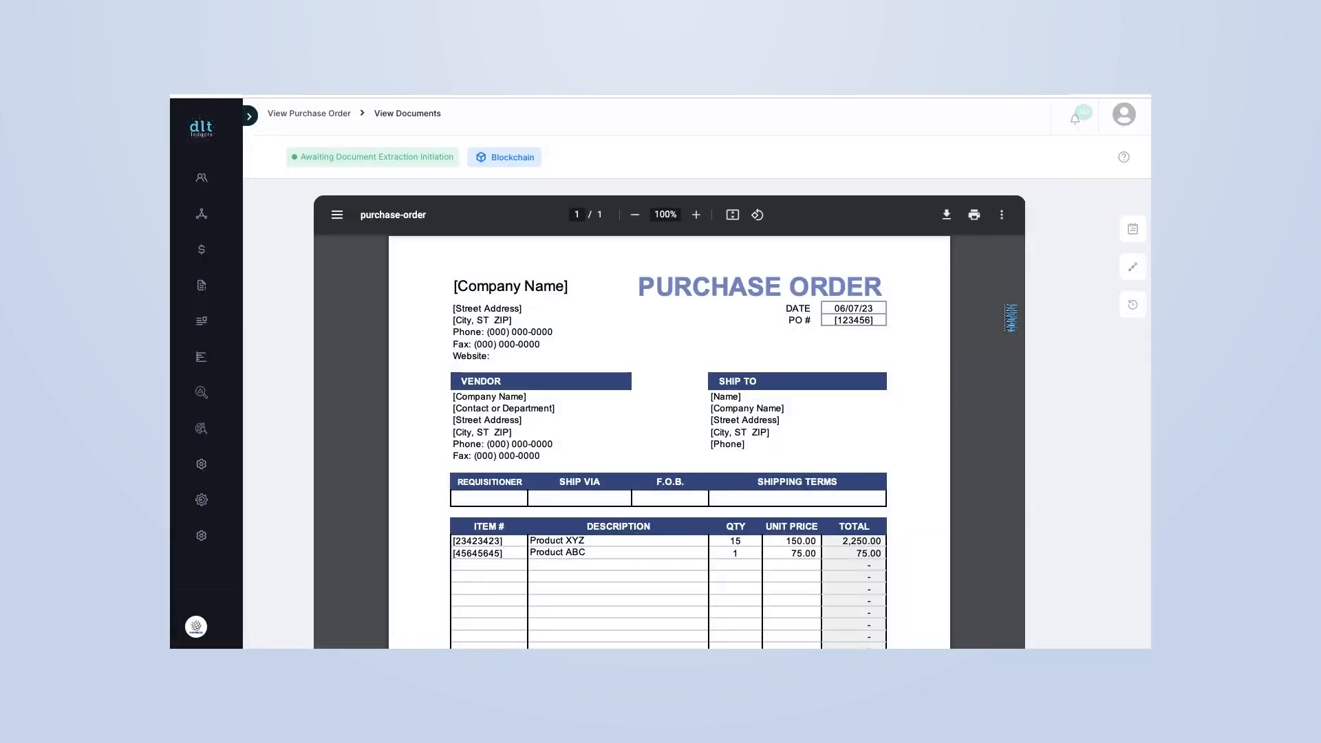
mouse_move(1132, 229)
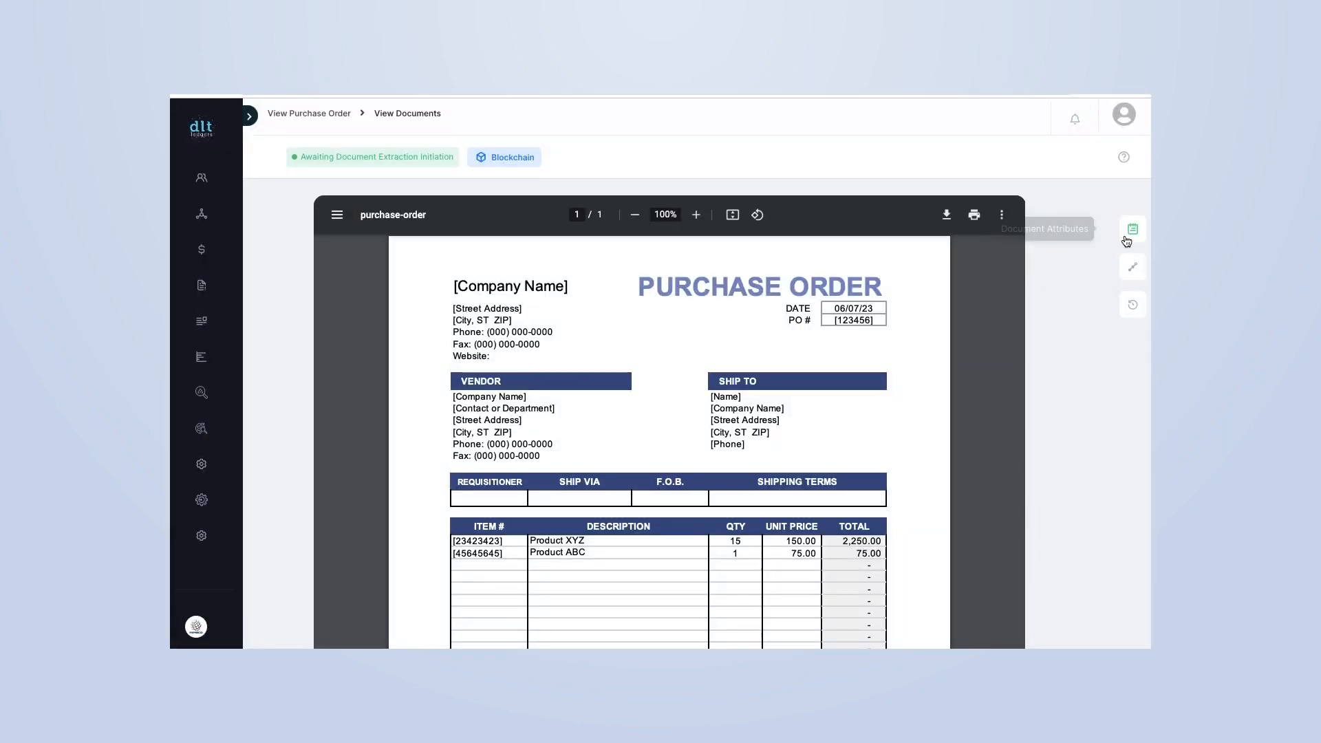
left_click(1133, 228)
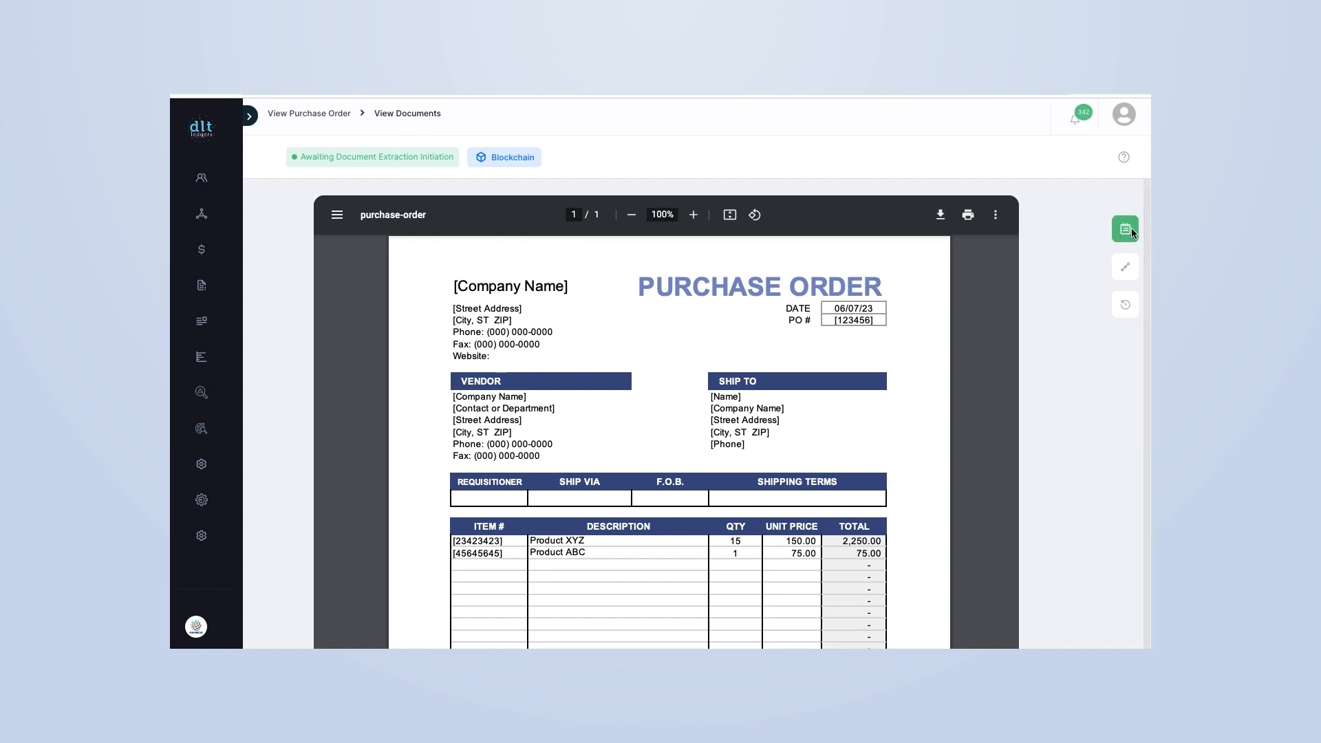
left_click(1125, 228)
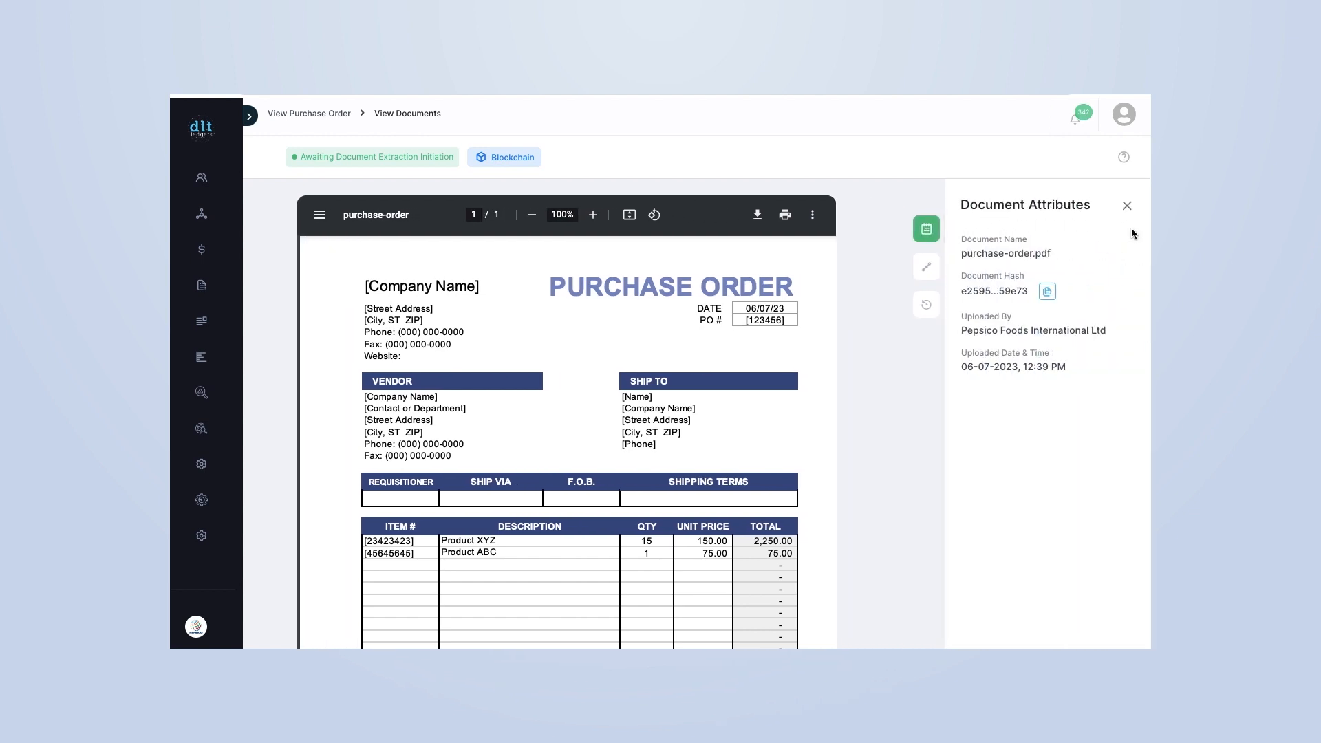